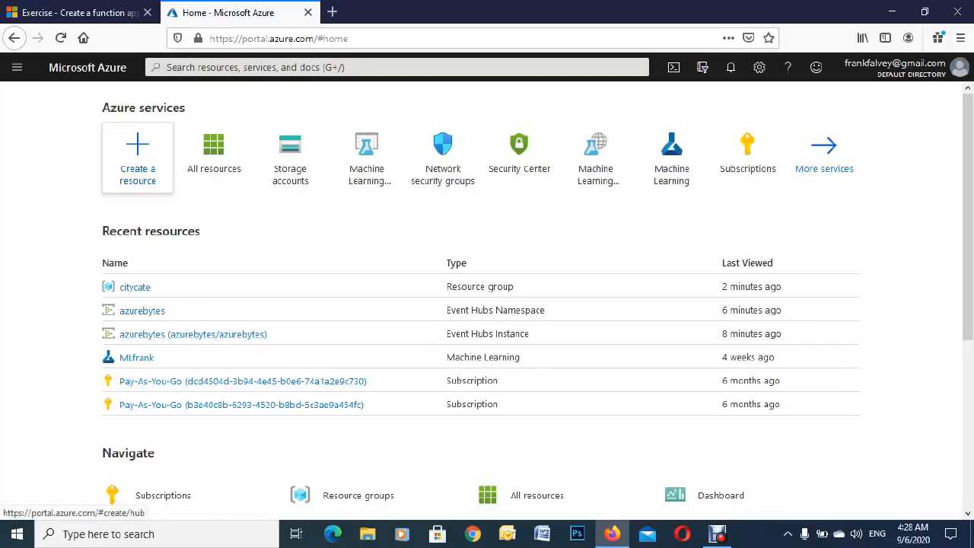
Search the create-resource Marketplace for 'even' and open the Event Hubs offering
click(138, 157)
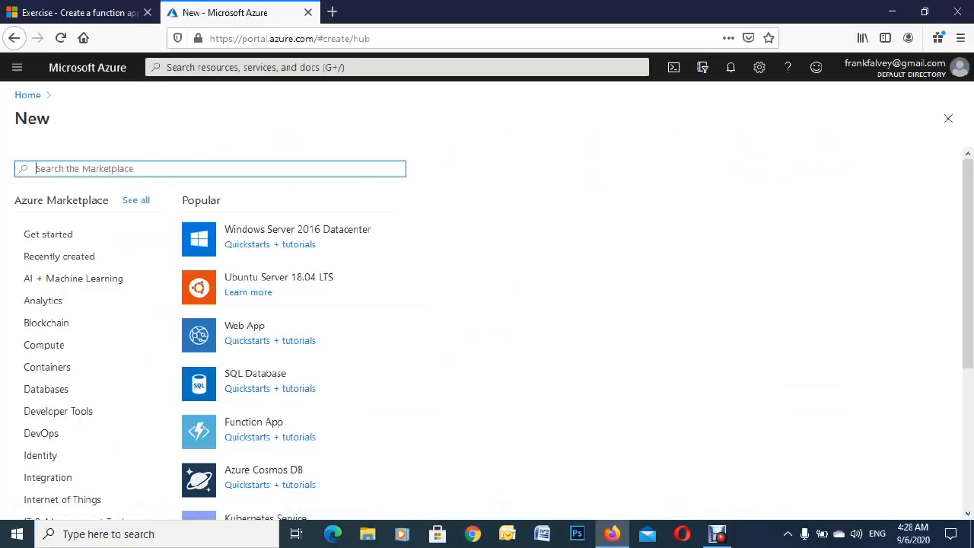
text(e)
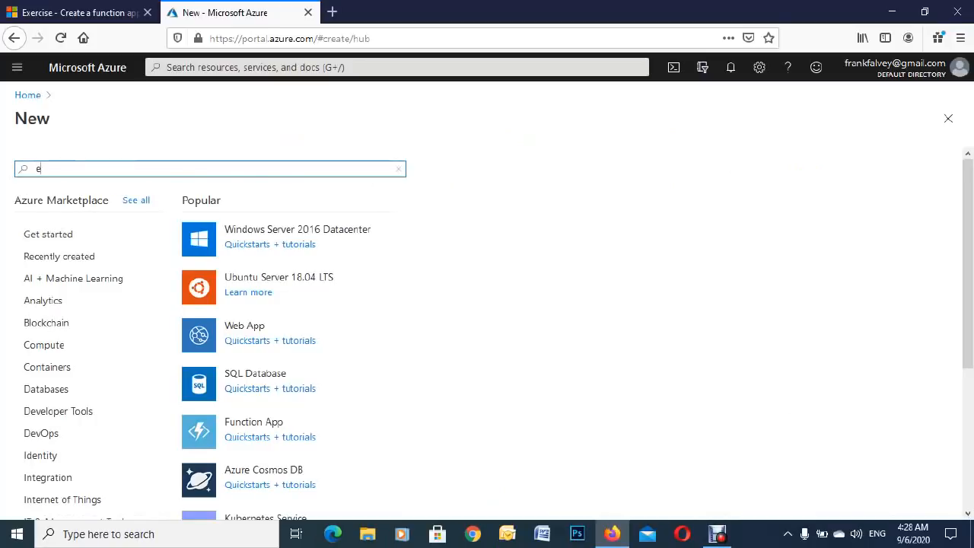
text(ve)
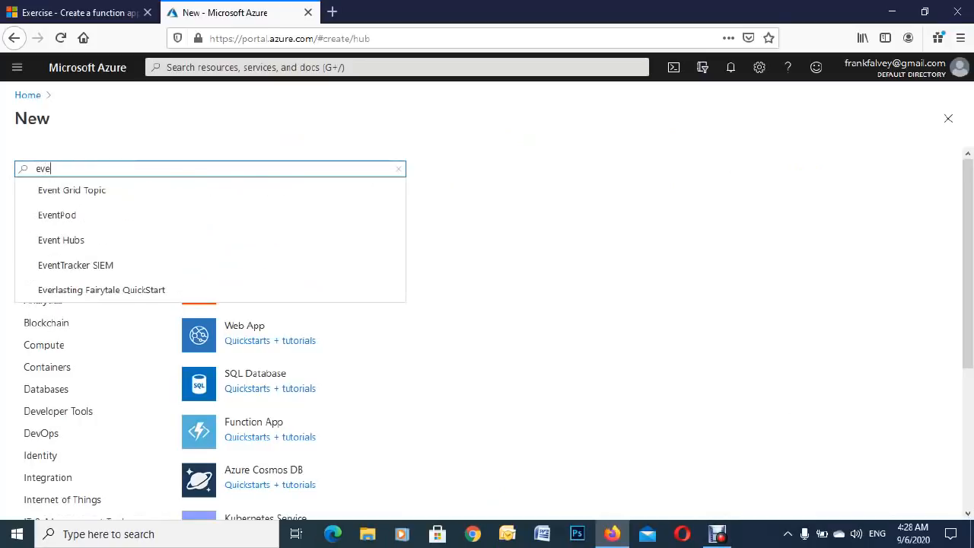
text(n)
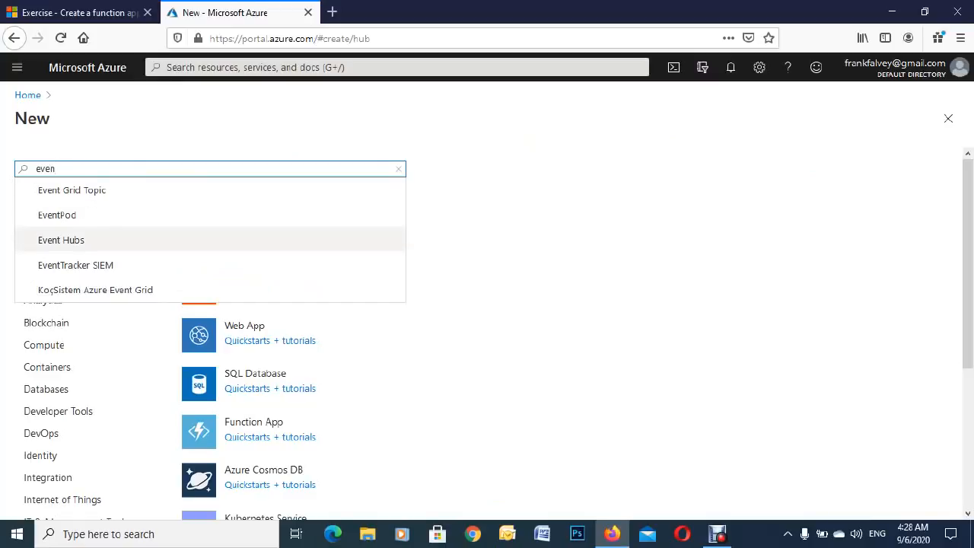
click(61, 240)
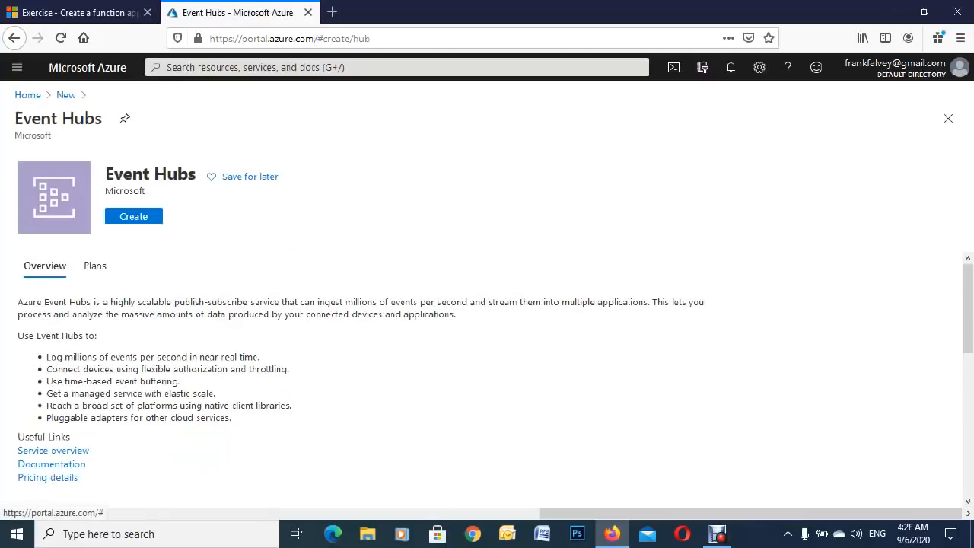
mouse_move(133, 216)
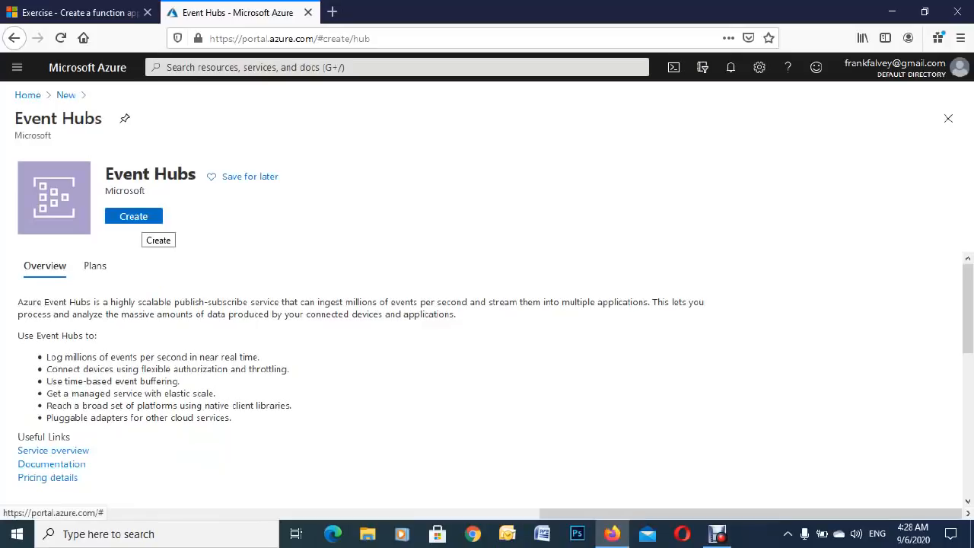
Start an Event Hubs namespace using a new resource group named azurebytes
click(133, 216)
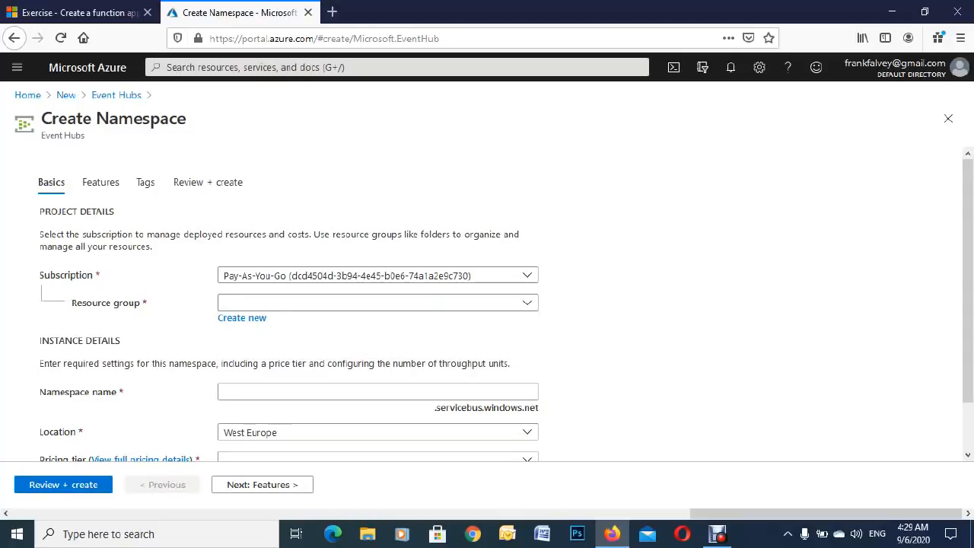
click(241, 318)
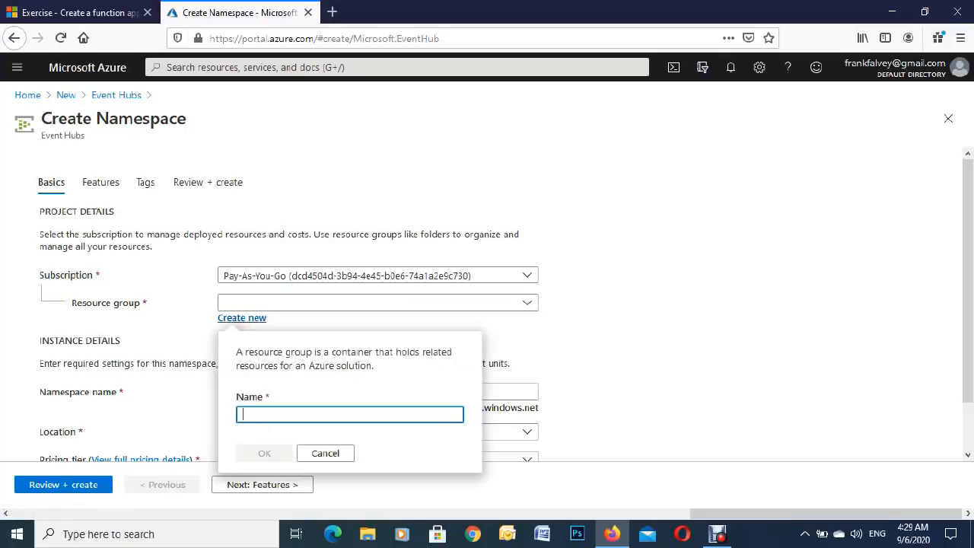
text(azureb)
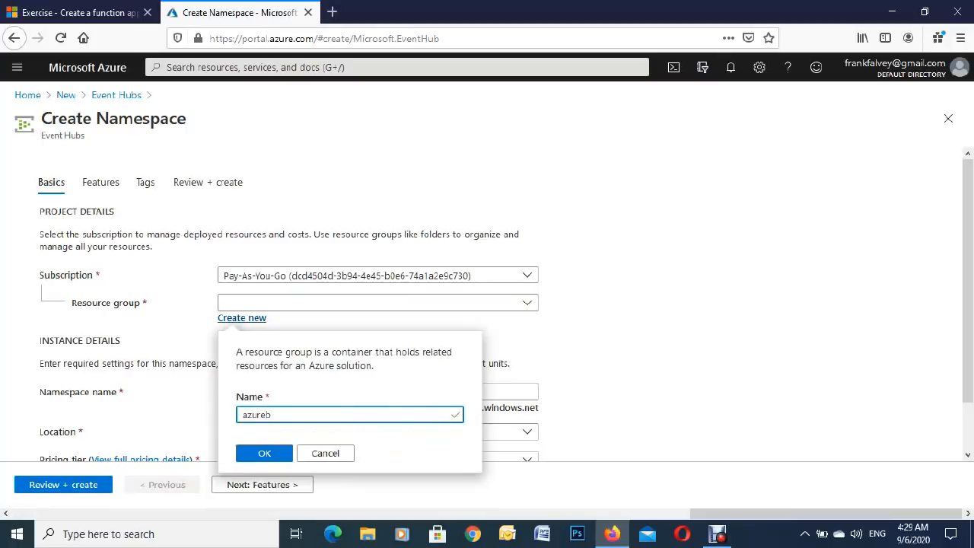
text(ytes)
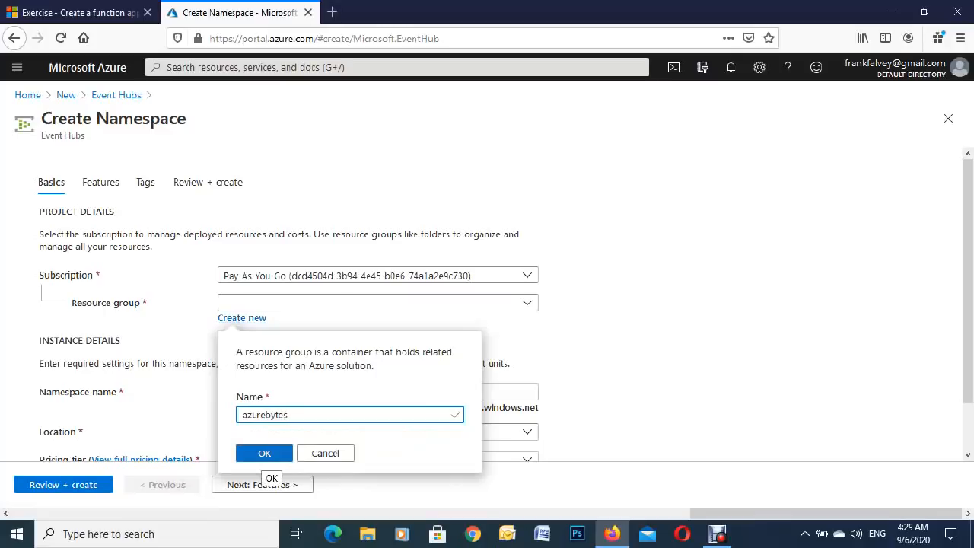
click(264, 453)
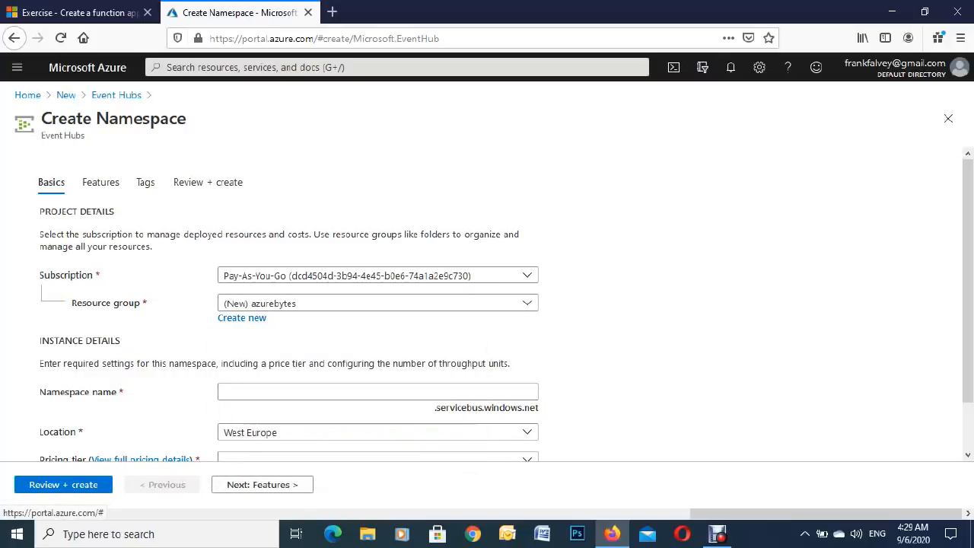
Name the namespace azurebytes2 in North Europe, Basic tier, throughput units at 1
click(377, 391)
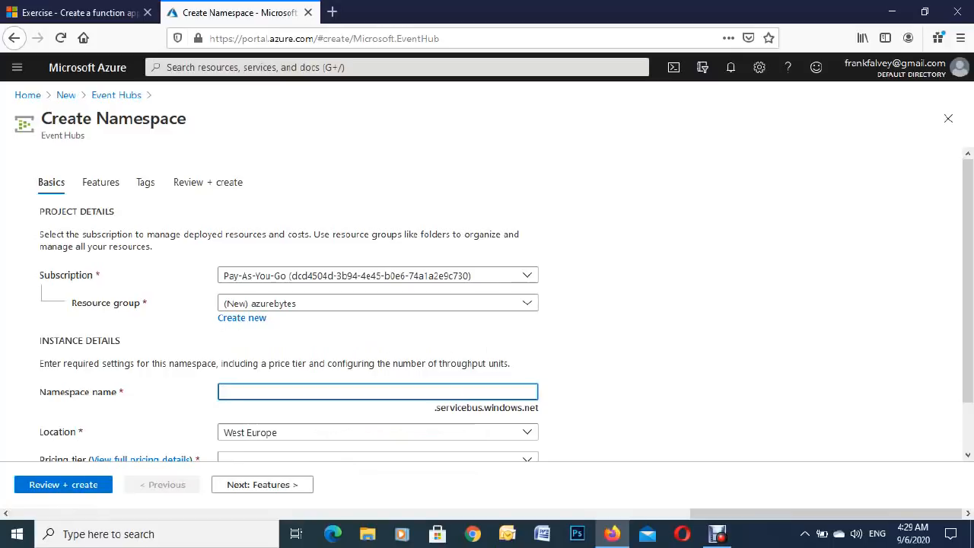
text(azurebytes2)
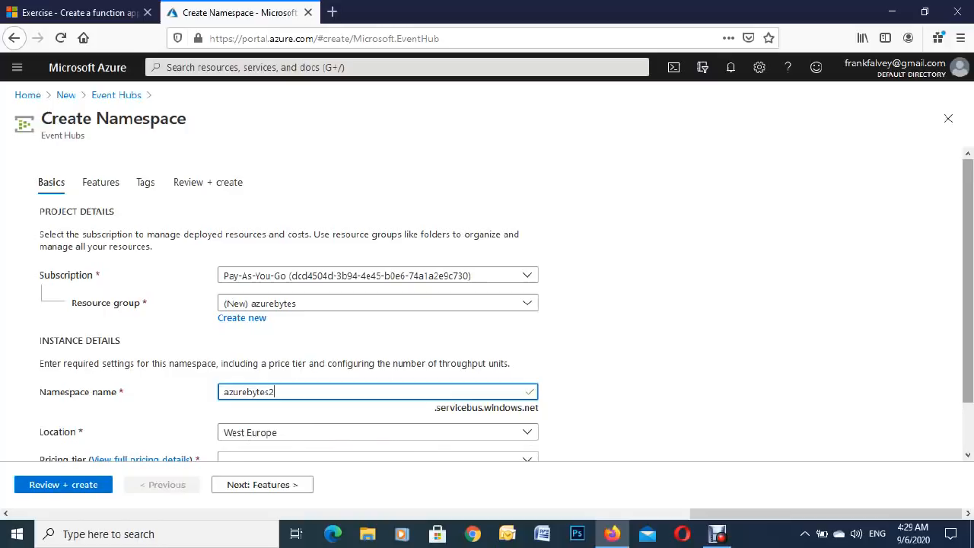
scroll(down, 3)
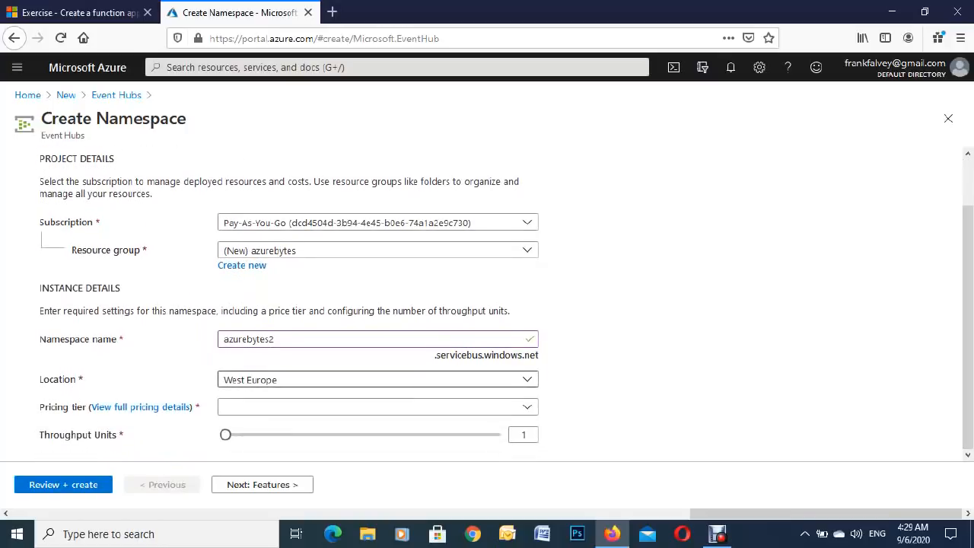
click(377, 379)
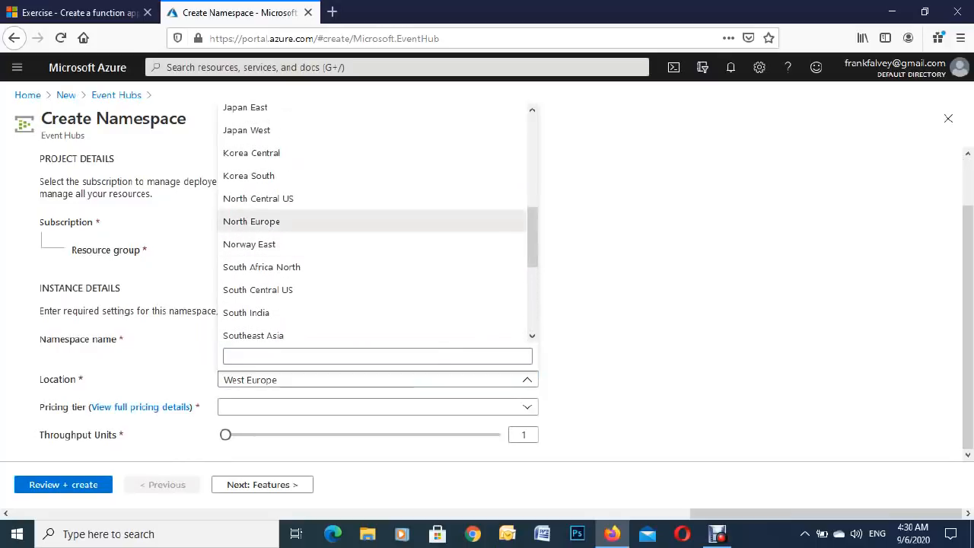
click(251, 221)
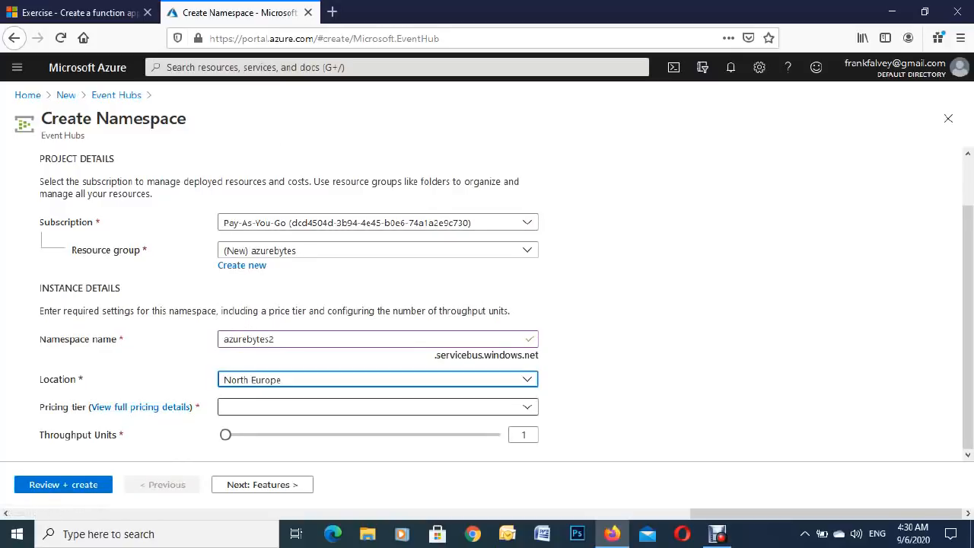
click(377, 406)
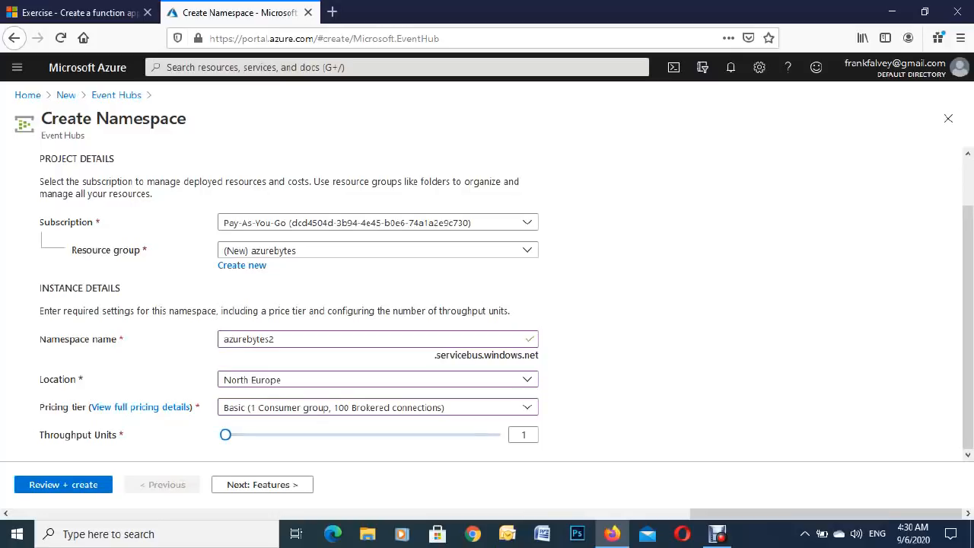
drag(226, 434, 398, 434)
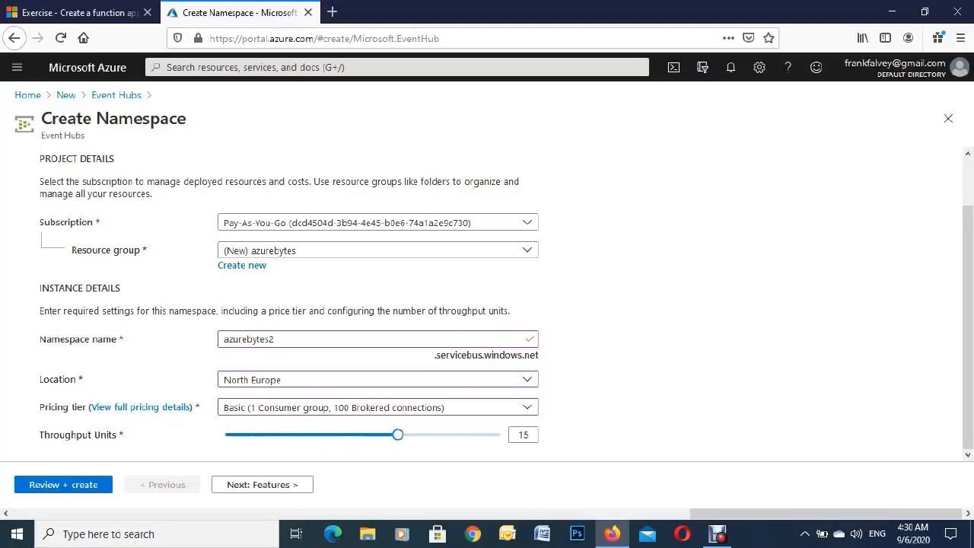
drag(398, 435, 500, 435)
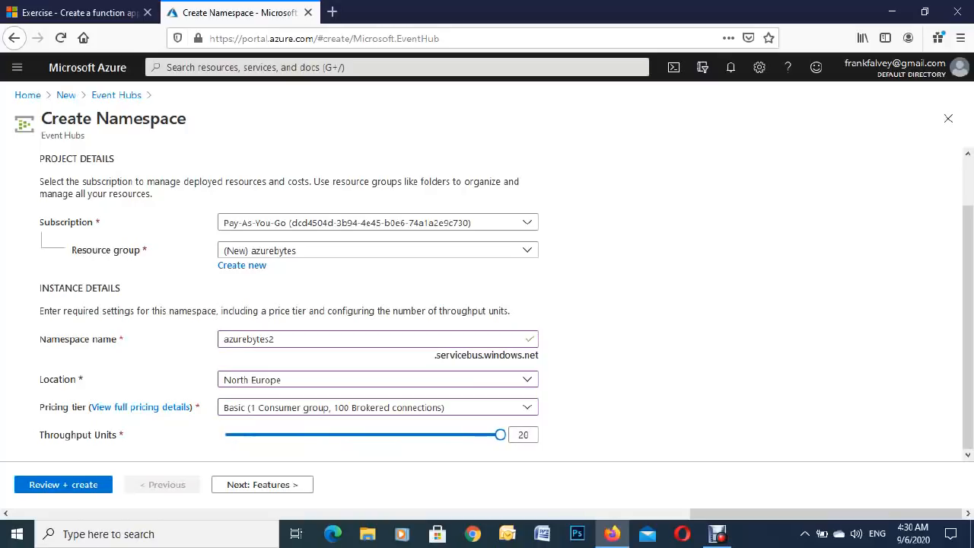
drag(499, 435, 225, 434)
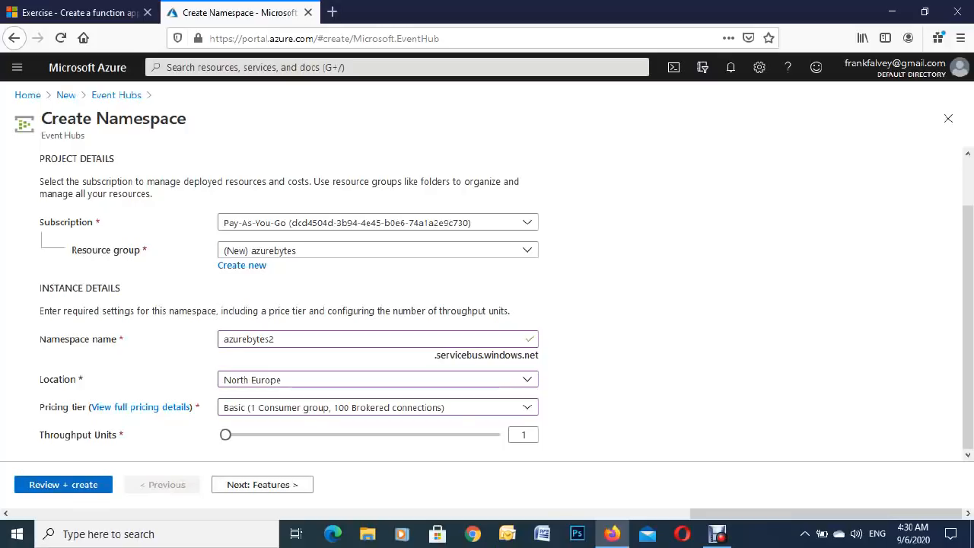
Pass validation and deploy the azurebytes2 namespace until deployment completes
click(63, 484)
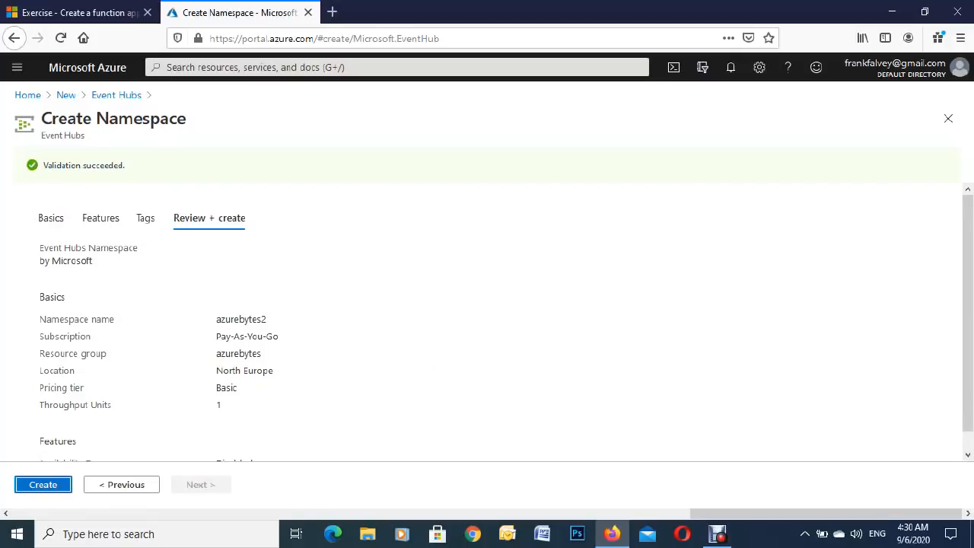
click(42, 484)
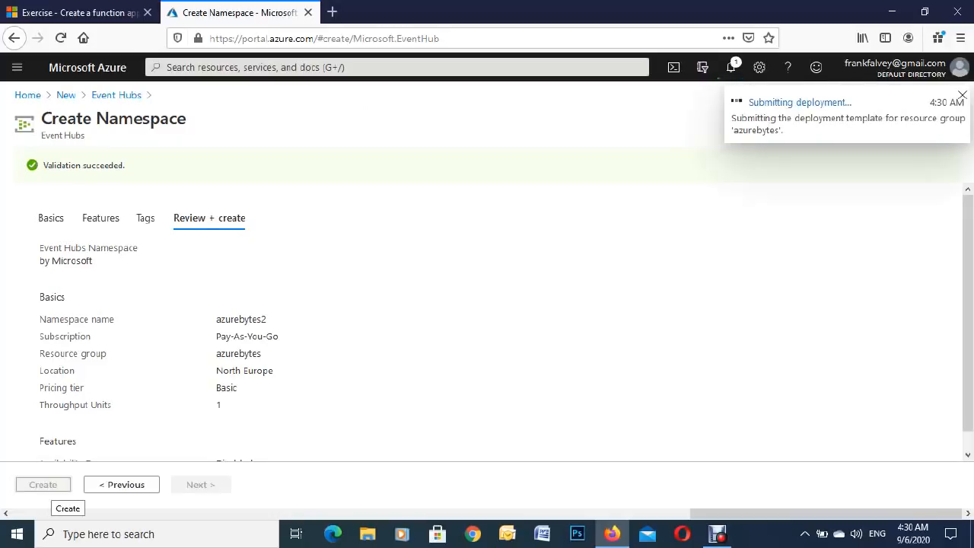
click(42, 484)
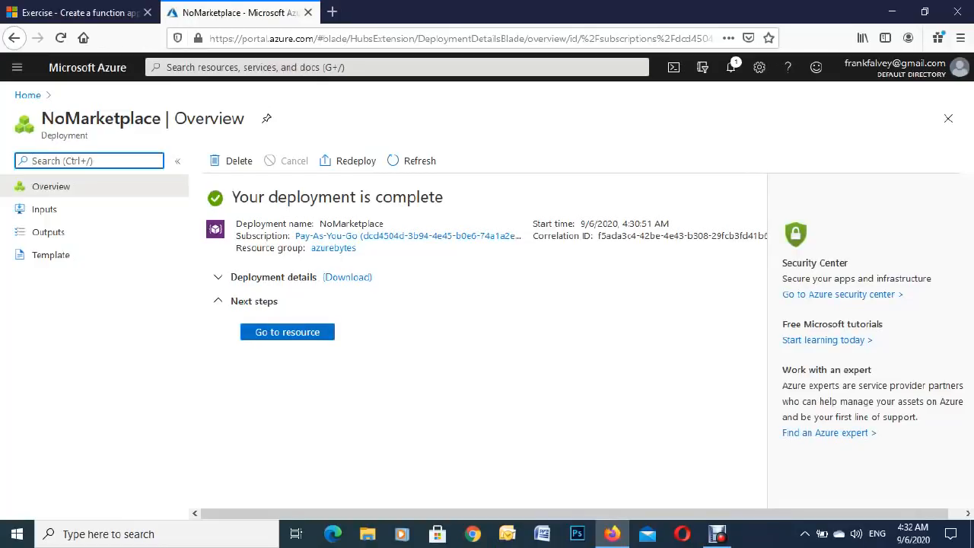
Go to the azurebytes2 namespace and open a blank Create Event Hub form
click(287, 331)
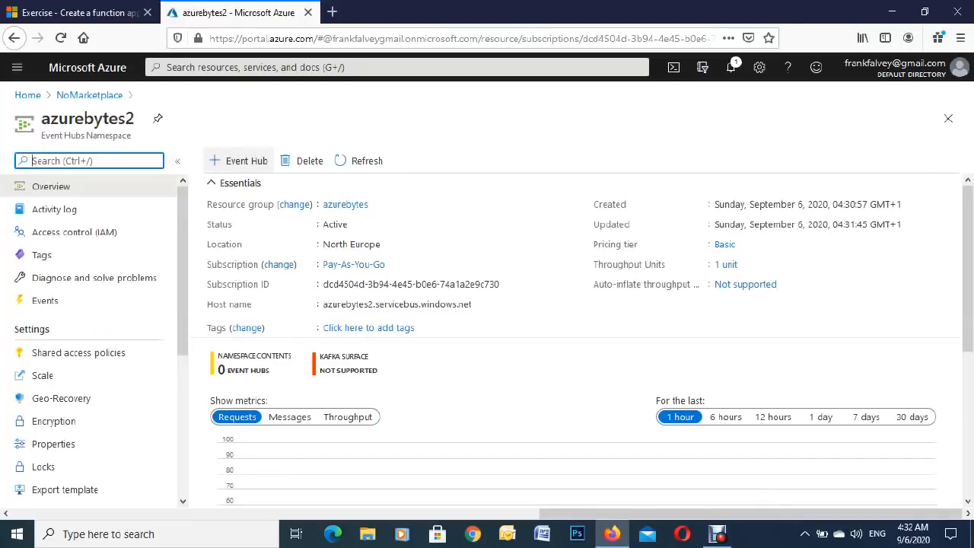
mouse_move(238, 160)
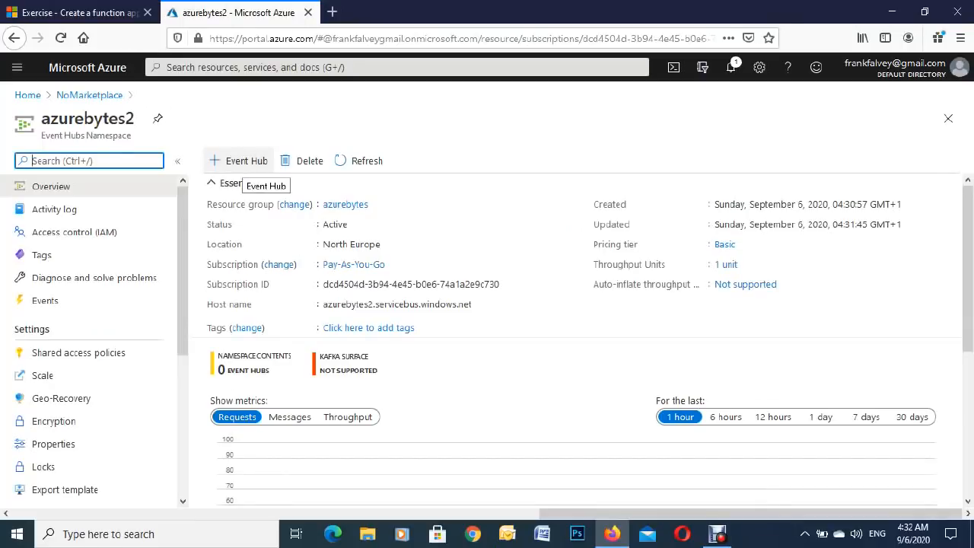
click(239, 160)
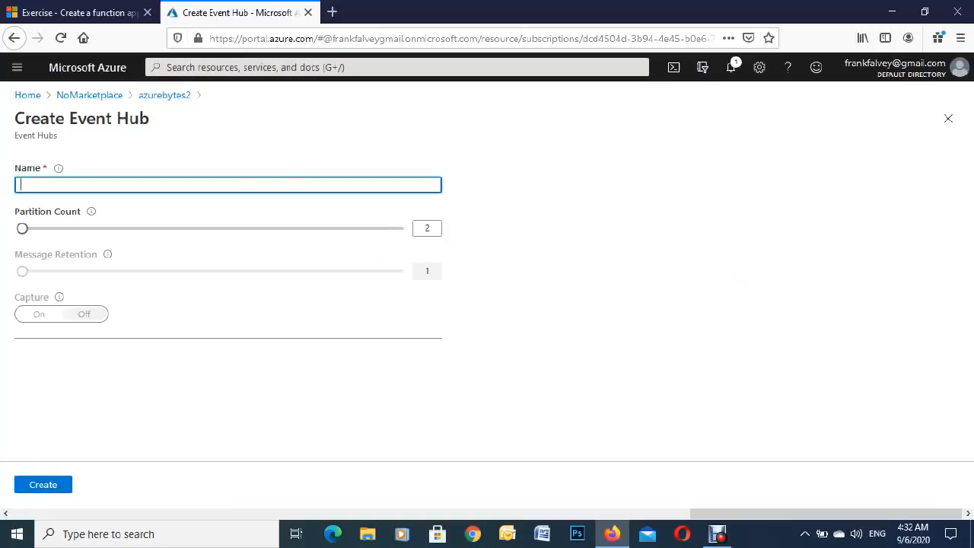
Name the event hub azurebytes3 with two partitions and create it
text(azure)
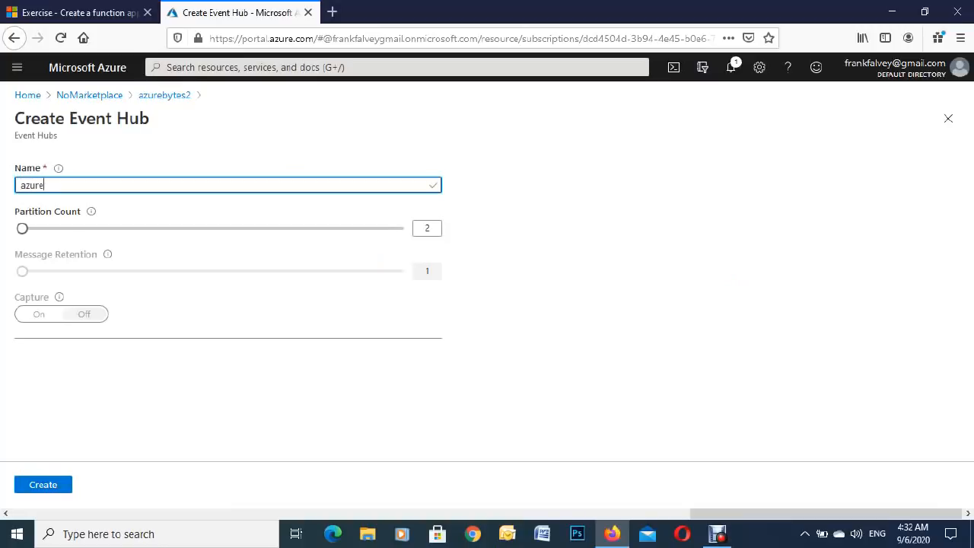
text(by)
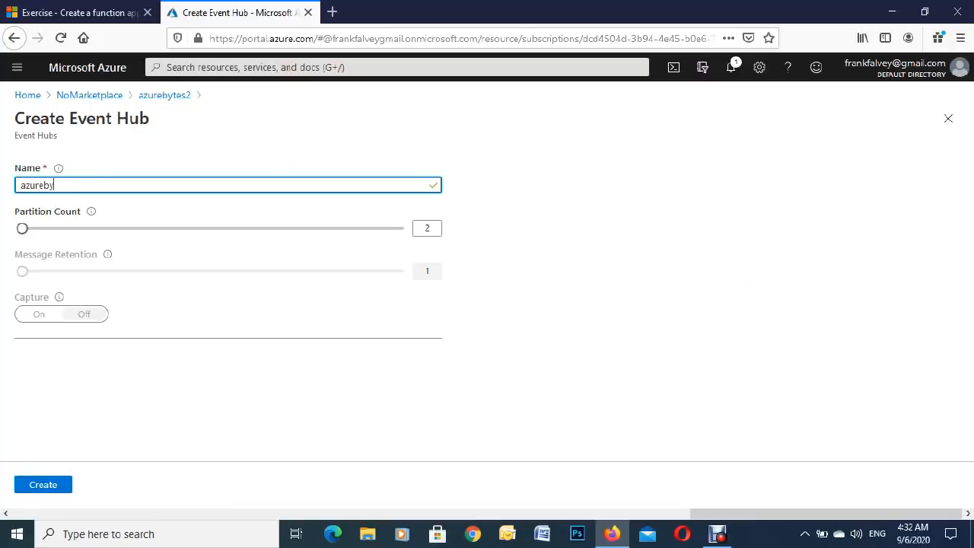
text(tes3)
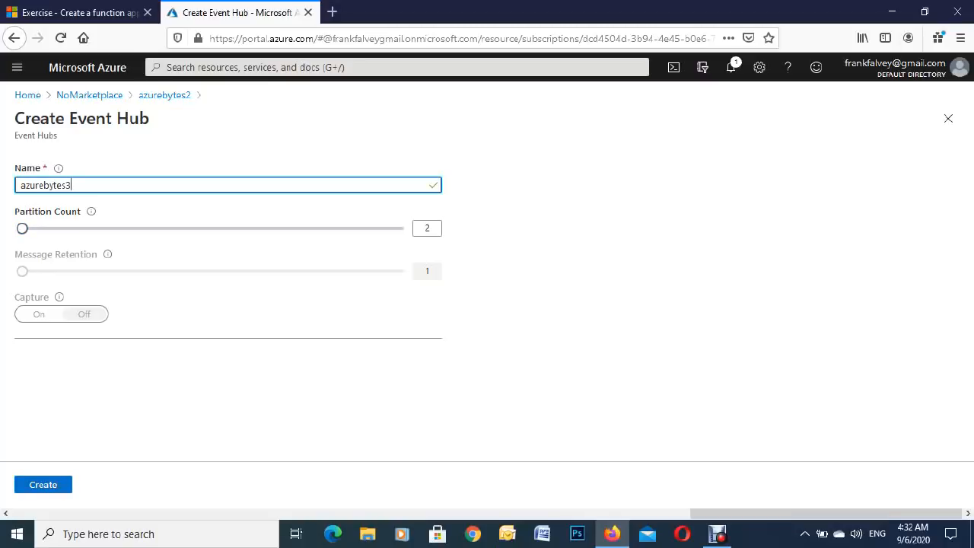
mouse_move(43, 484)
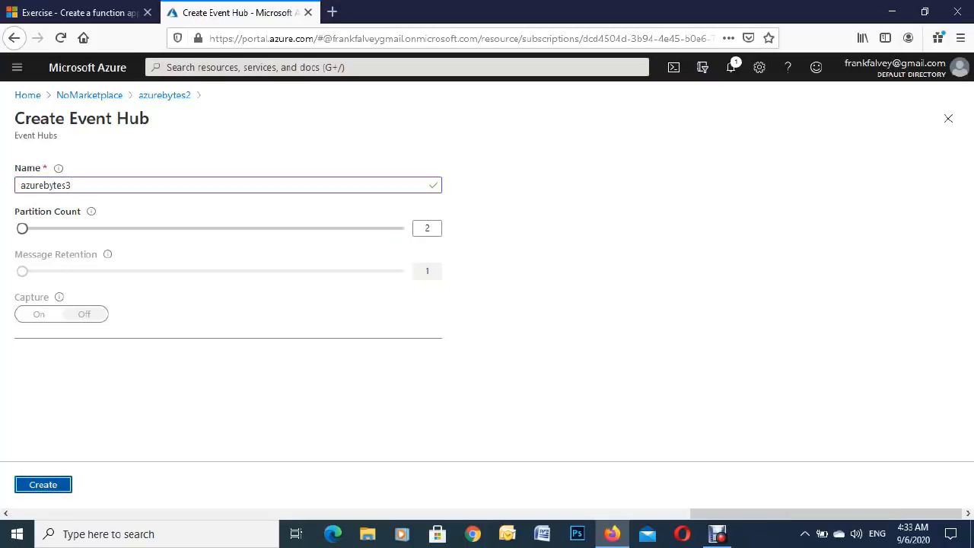
click(42, 484)
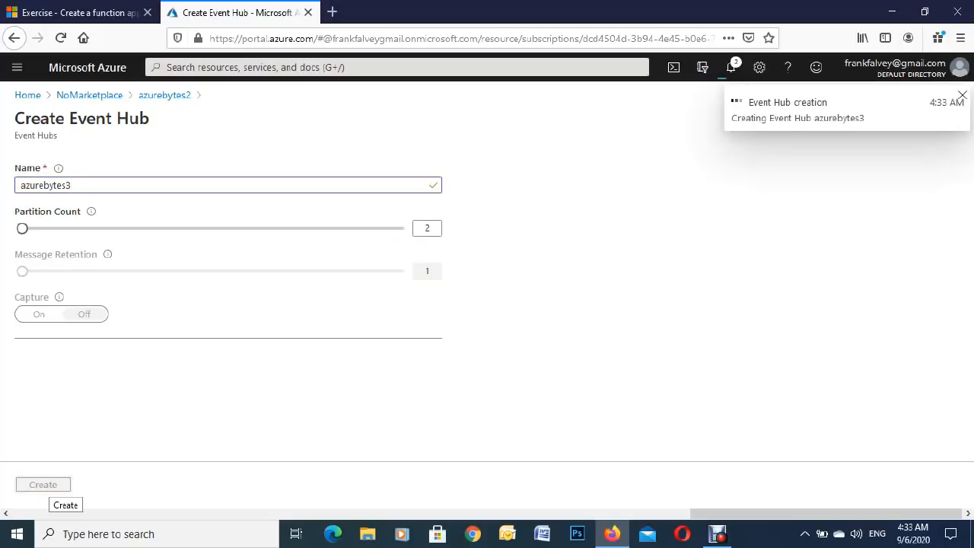
click(43, 484)
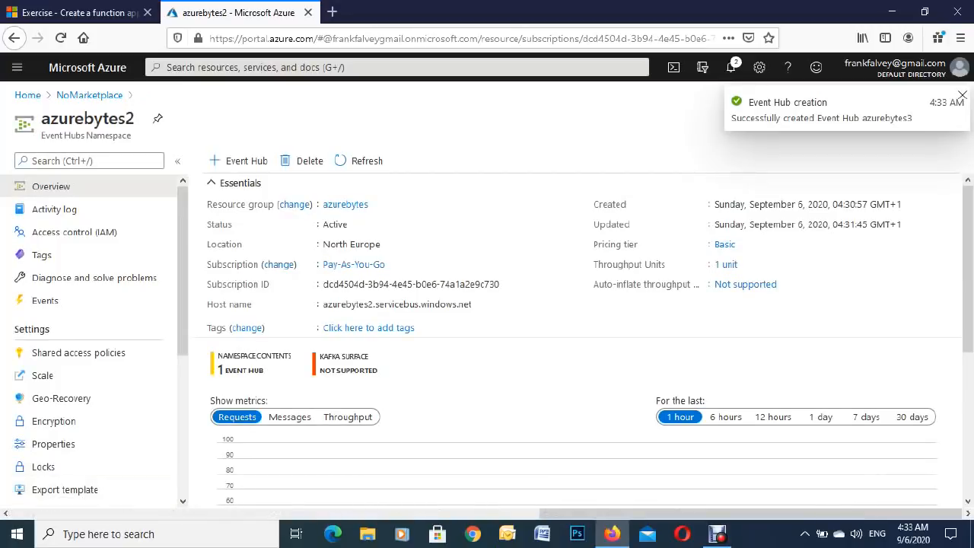
Dismiss the notice and open azurebytes3 from the namespace's Event Hubs list
click(962, 94)
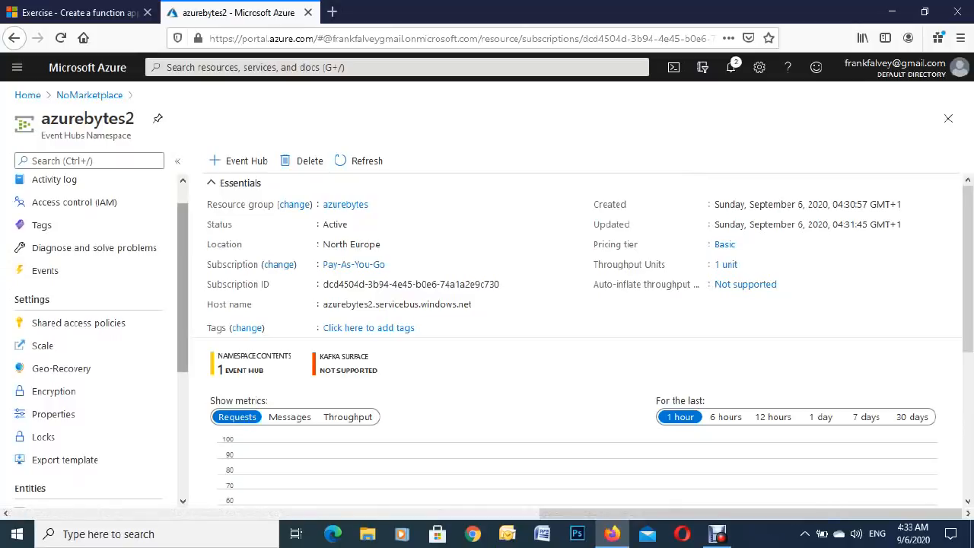
scroll(down, 3)
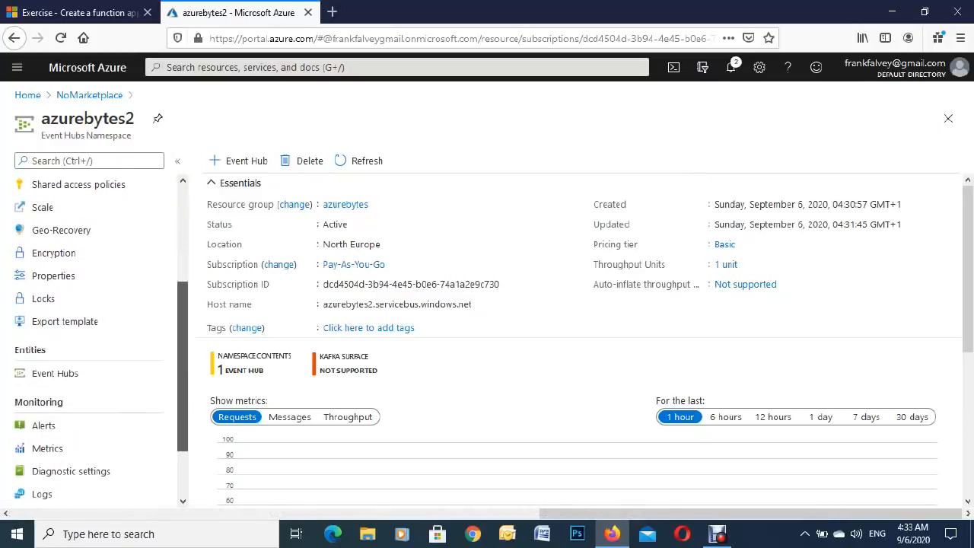
mouse_move(55, 373)
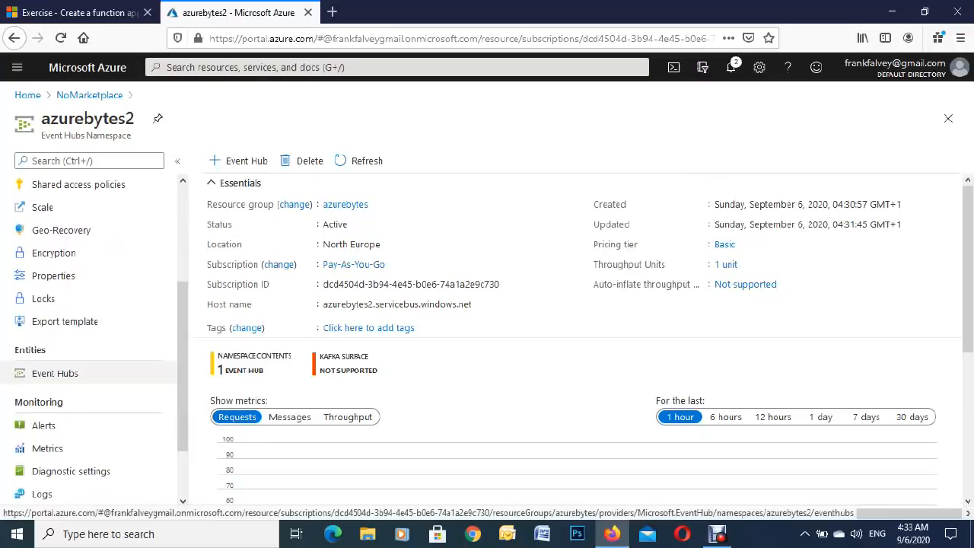
click(54, 372)
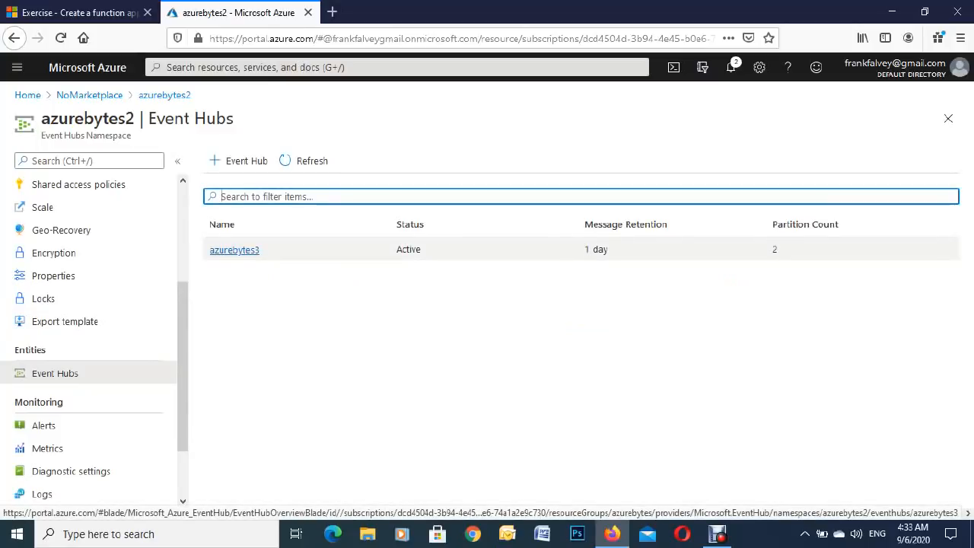
click(234, 249)
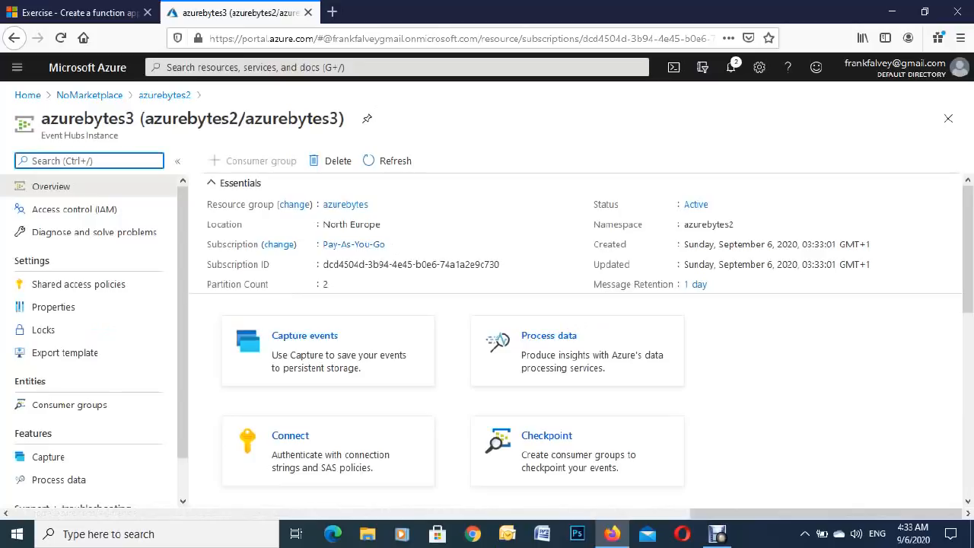
mouse_move(77, 284)
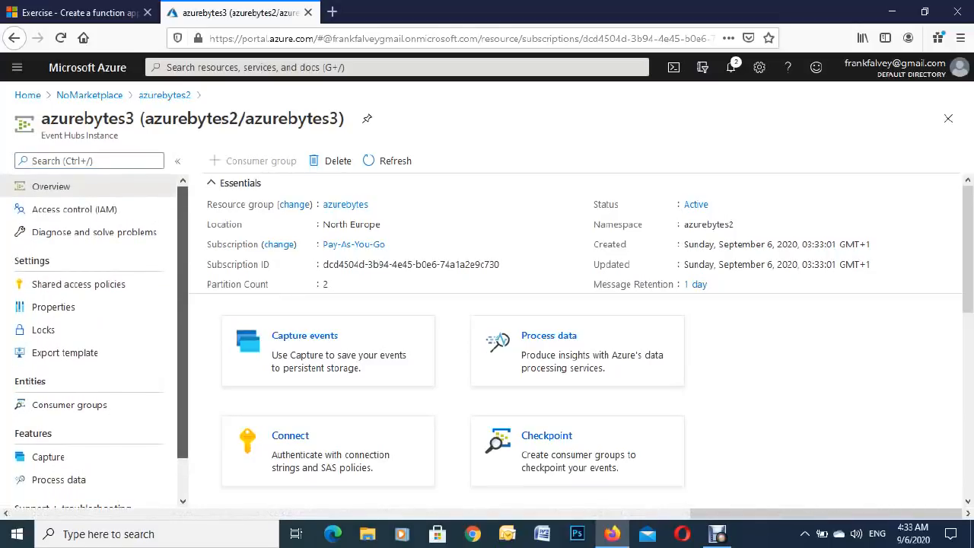
Add a shared access policy named sendpolicy with only the Send claim
click(77, 284)
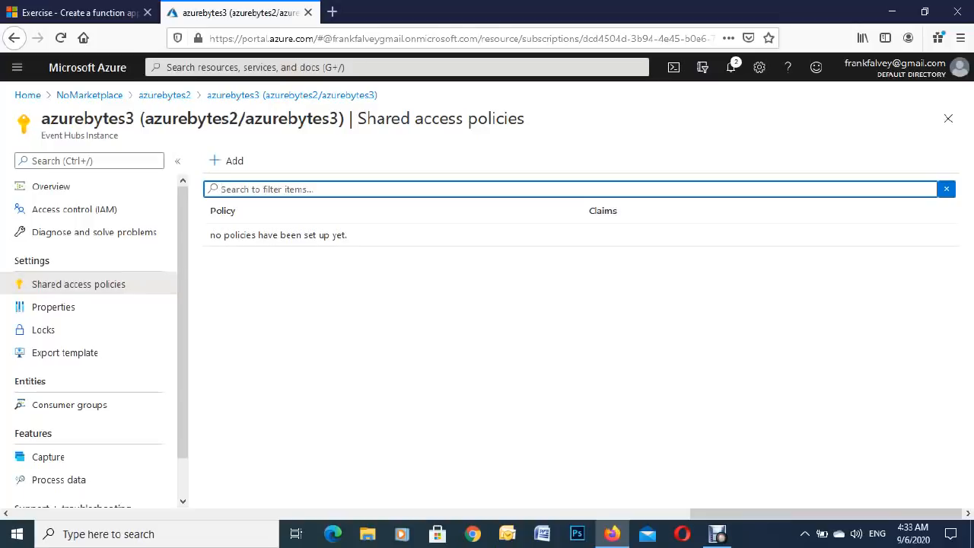
click(226, 160)
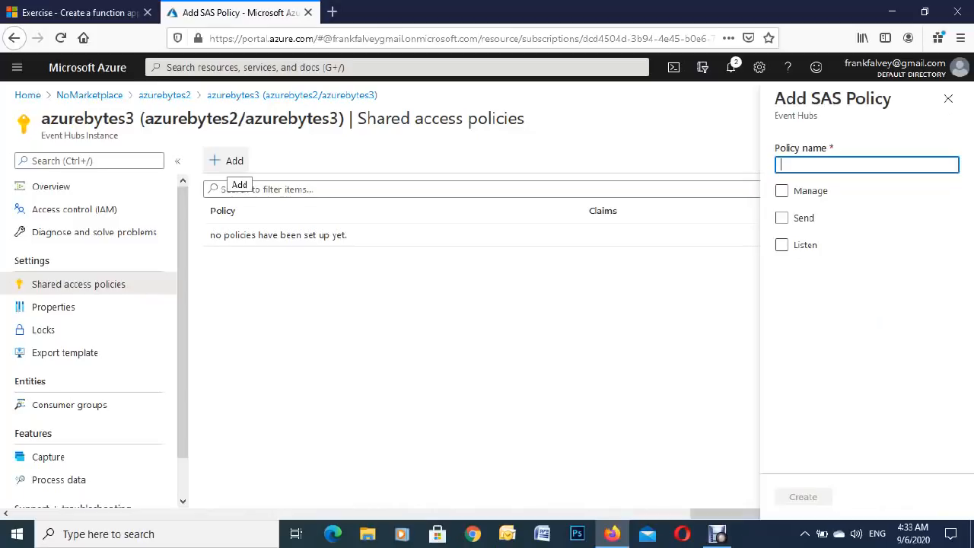
text(sen)
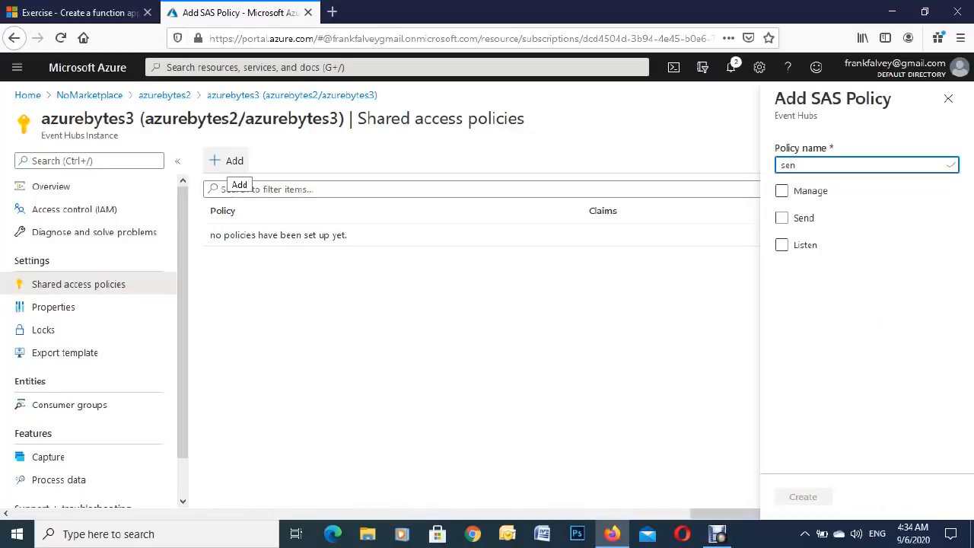
text(dpolicy)
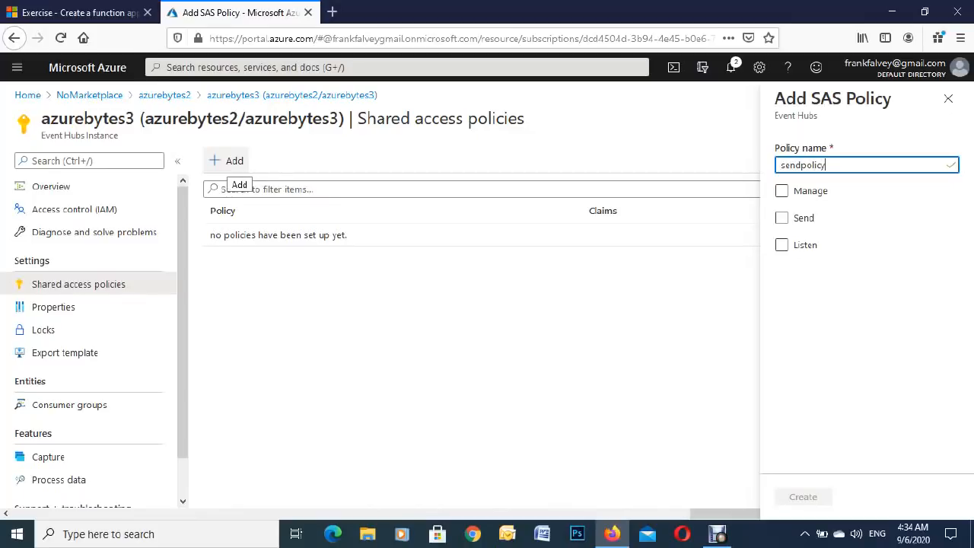
click(781, 218)
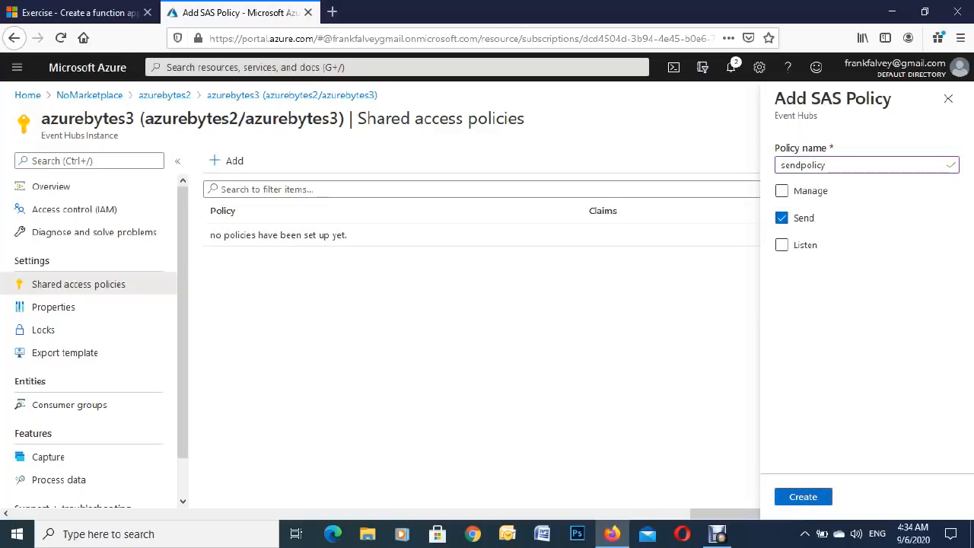
click(802, 496)
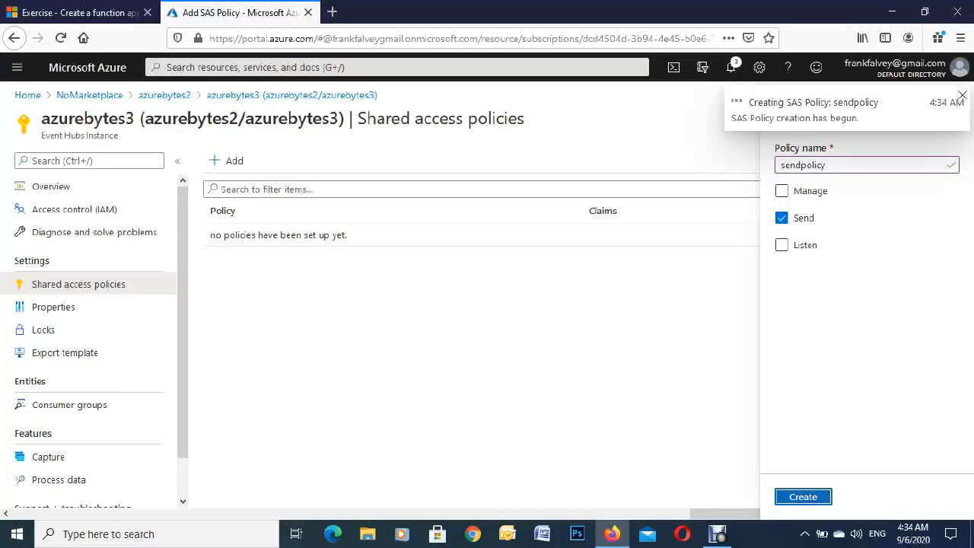
click(802, 496)
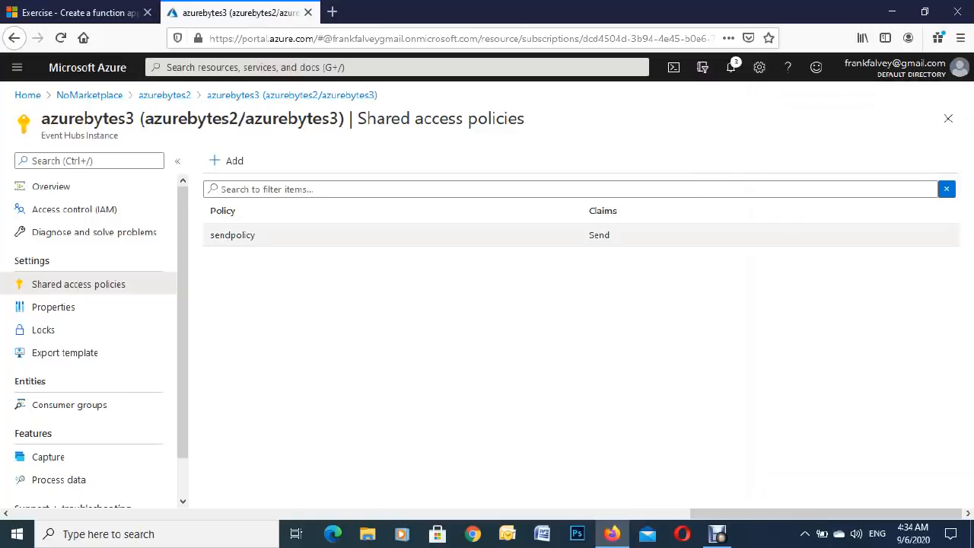
Delete the sendpolicy policy, confirm with Yes, and return to Home
click(232, 235)
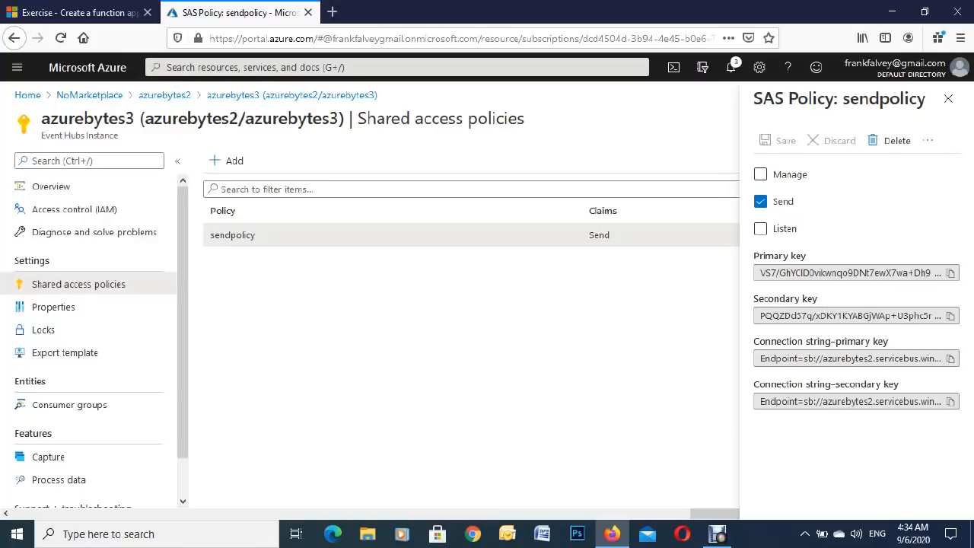
mouse_move(896, 140)
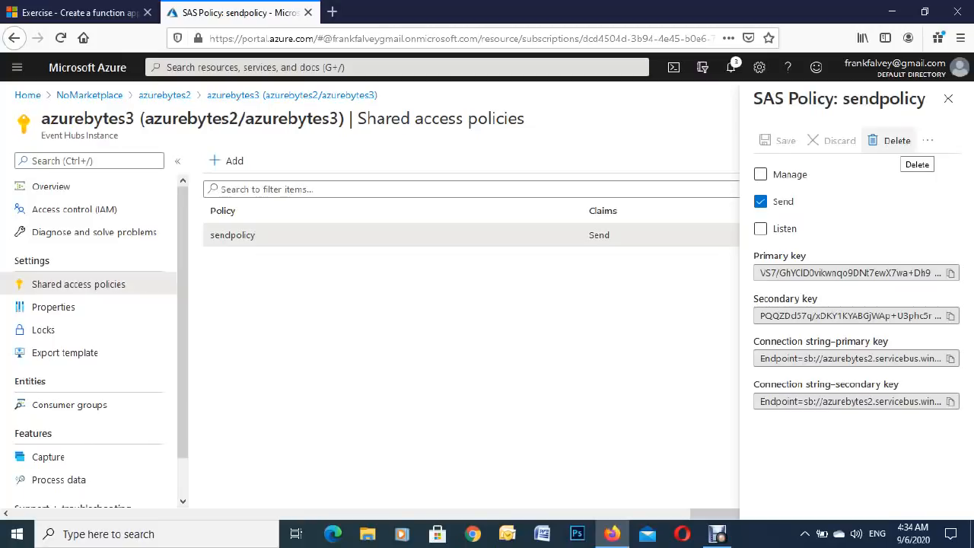
click(896, 140)
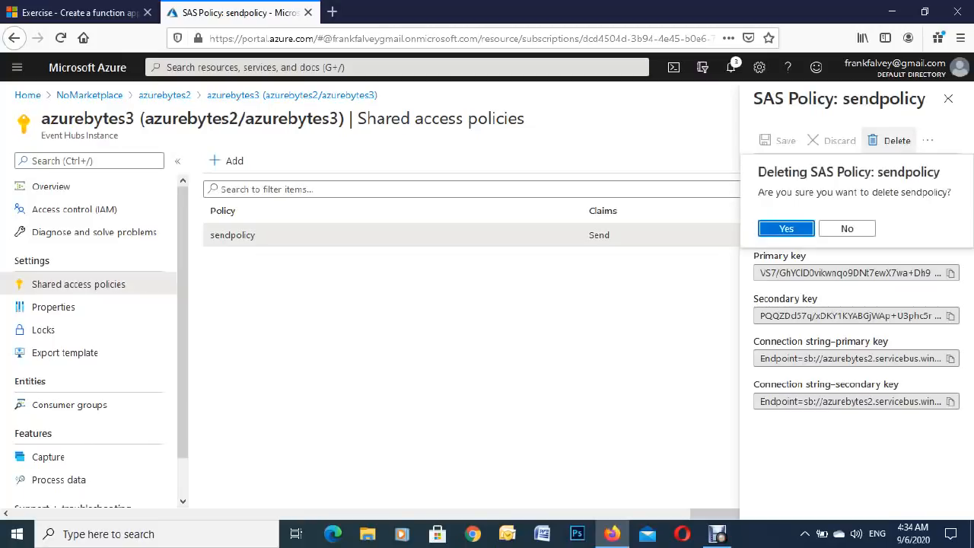
click(785, 228)
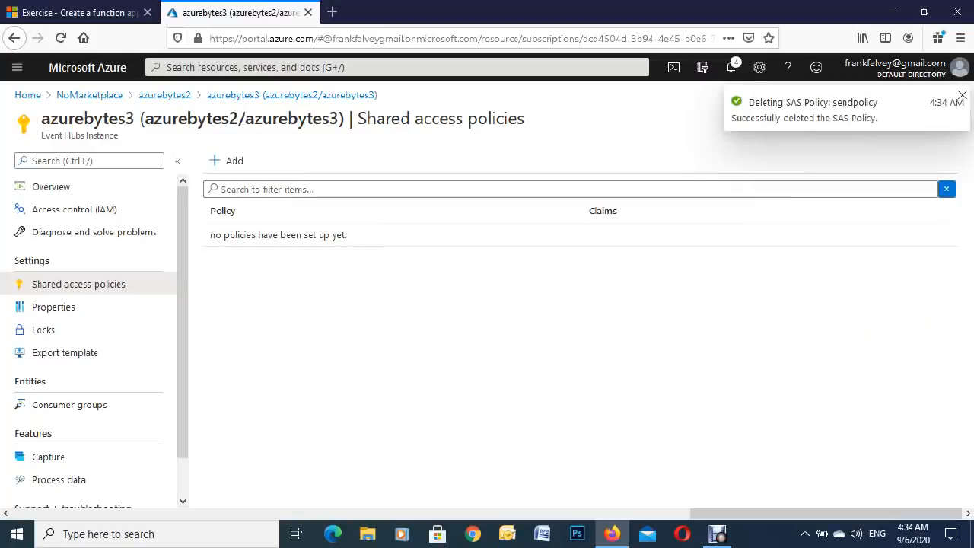
click(962, 95)
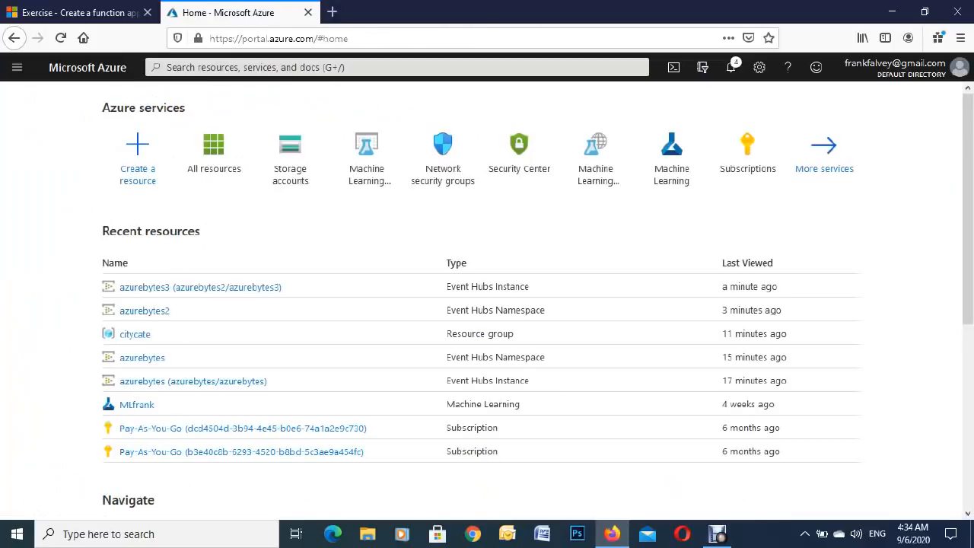
mouse_move(145, 309)
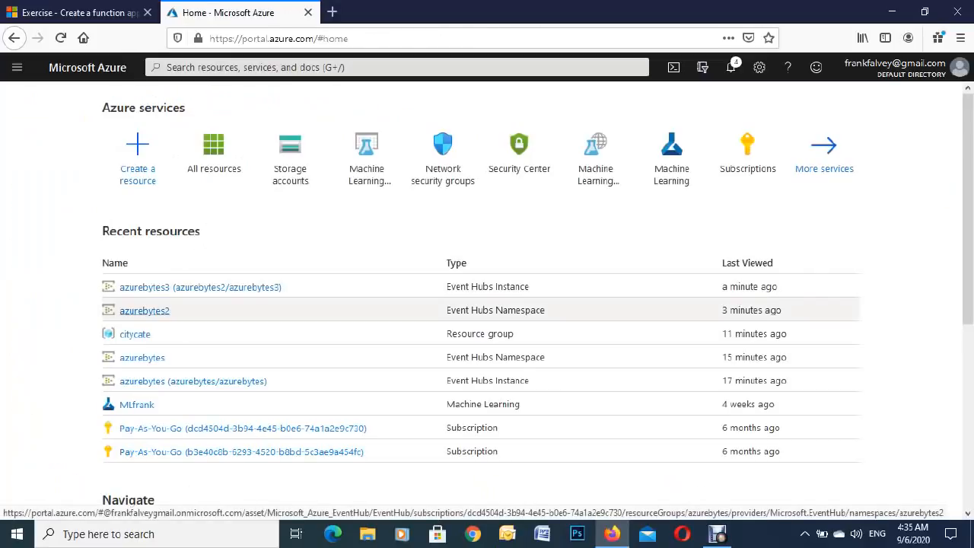
Open azurebytes3 from Recent resources and delete it, confirming by typing 'azurebytes3'
click(200, 287)
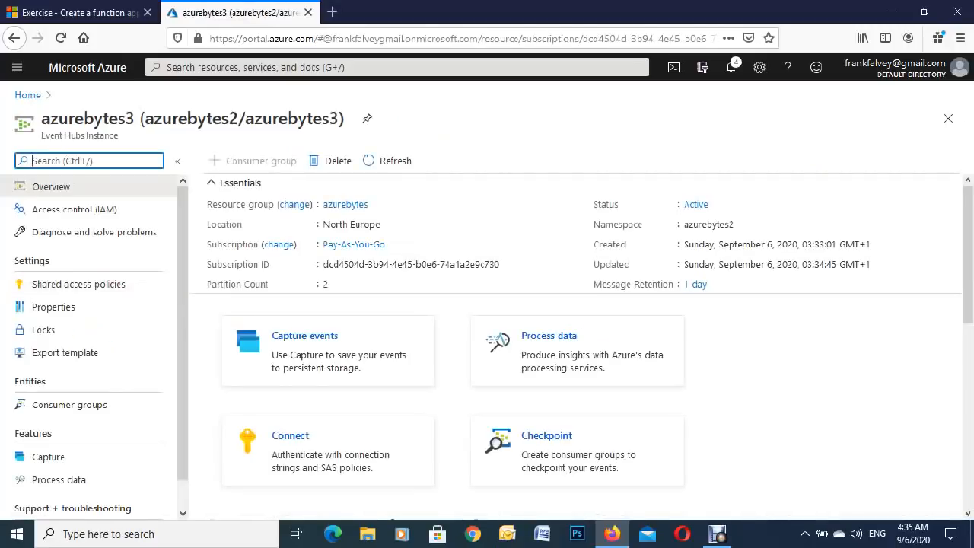
click(337, 160)
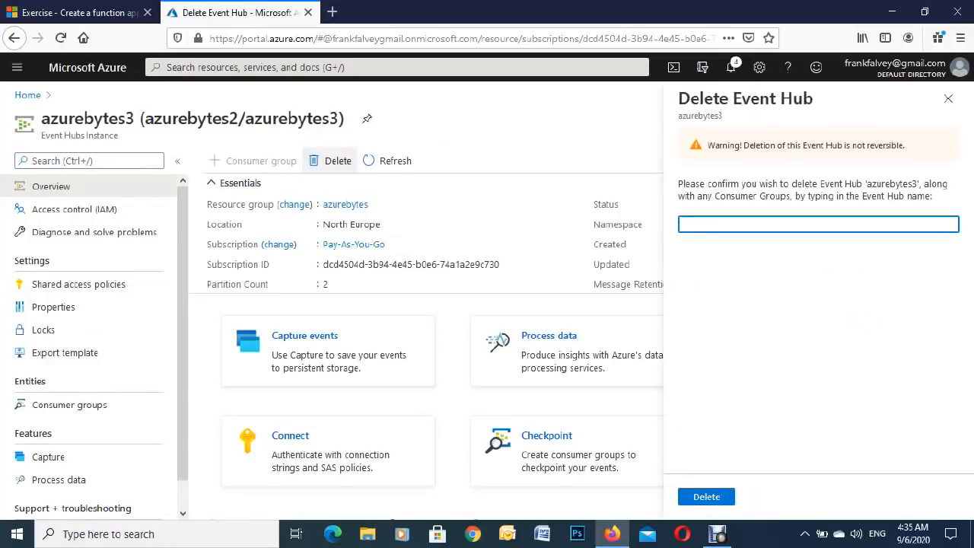
click(817, 223)
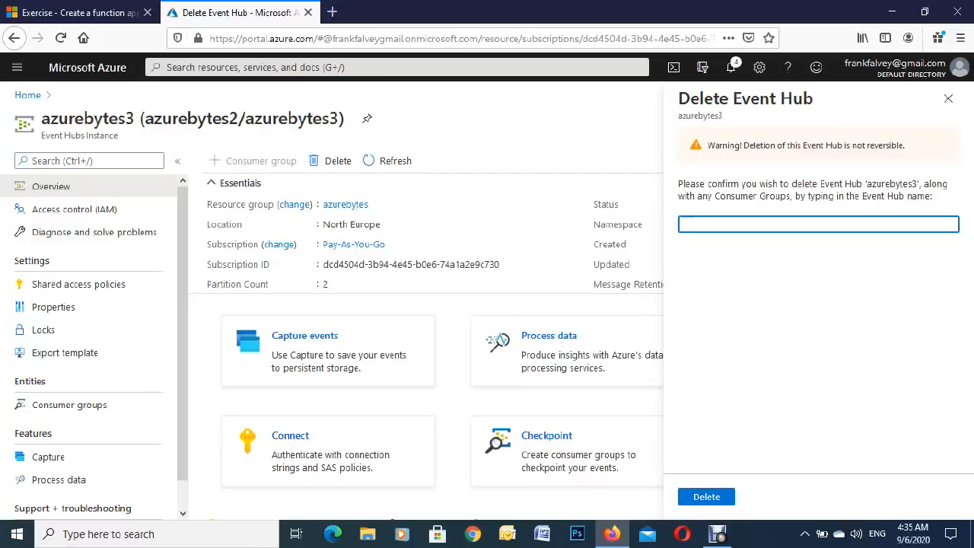
text(azureby)
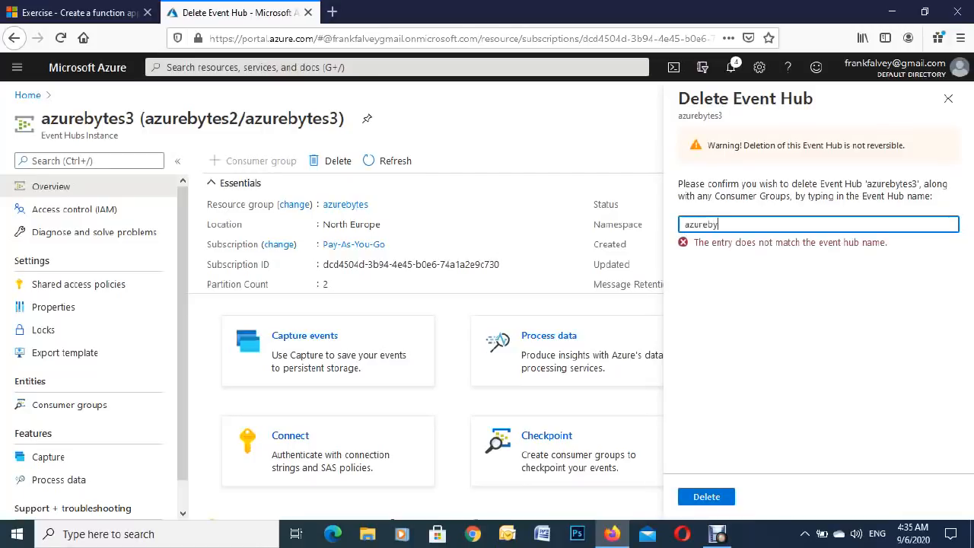
text(tes3)
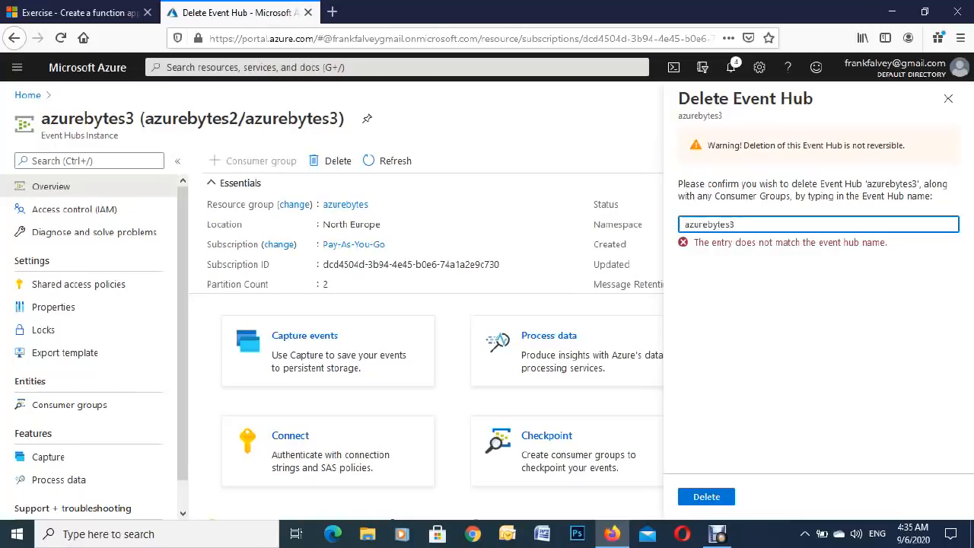
text(azurebytes3)
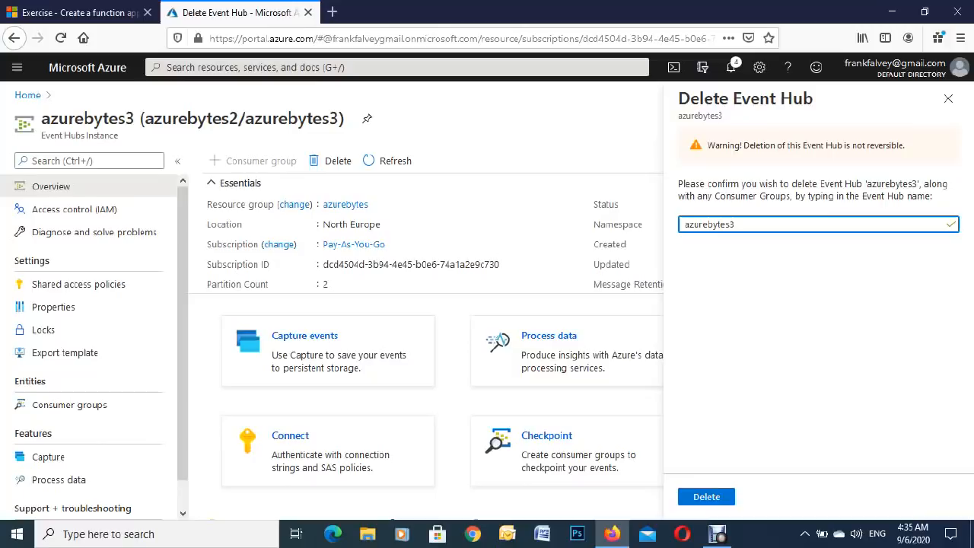
click(705, 496)
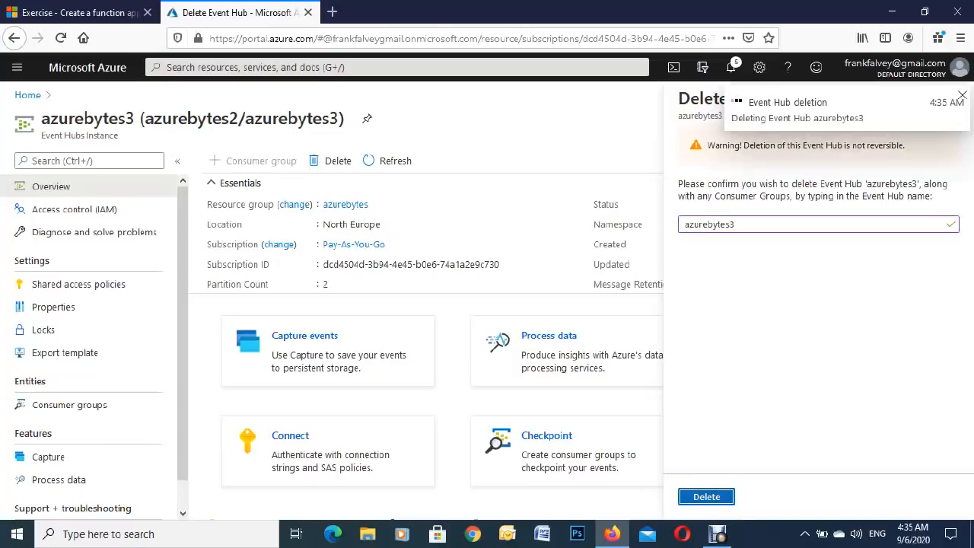
click(705, 496)
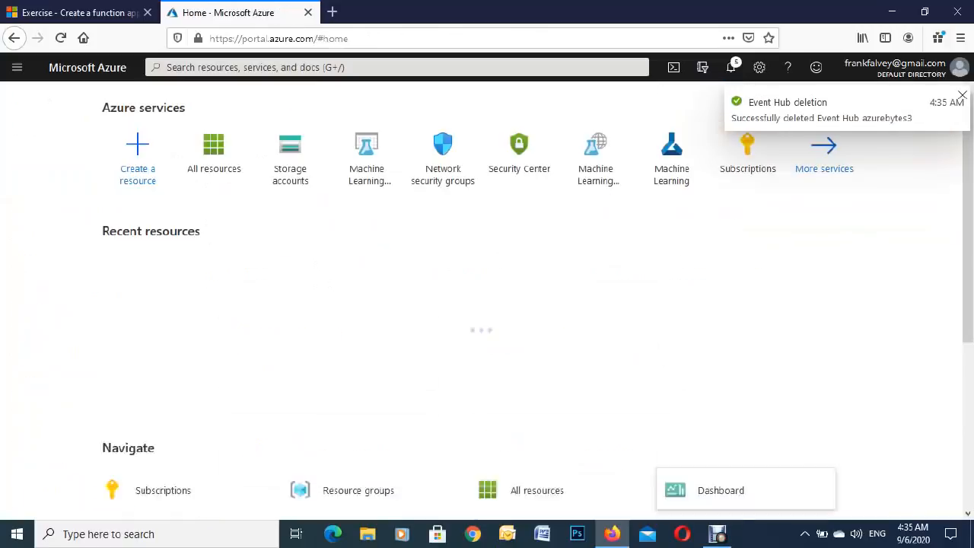